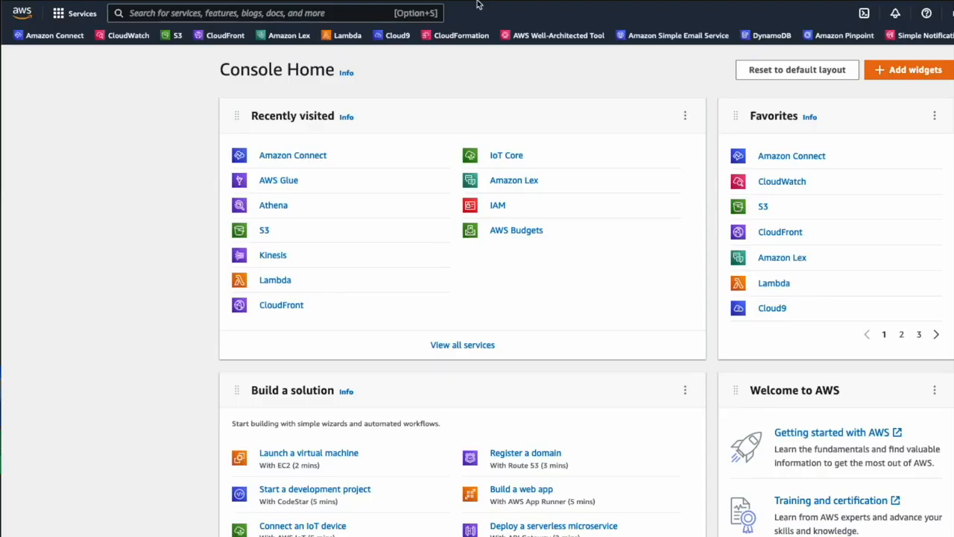
pyautogui.moveTo(349, 35)
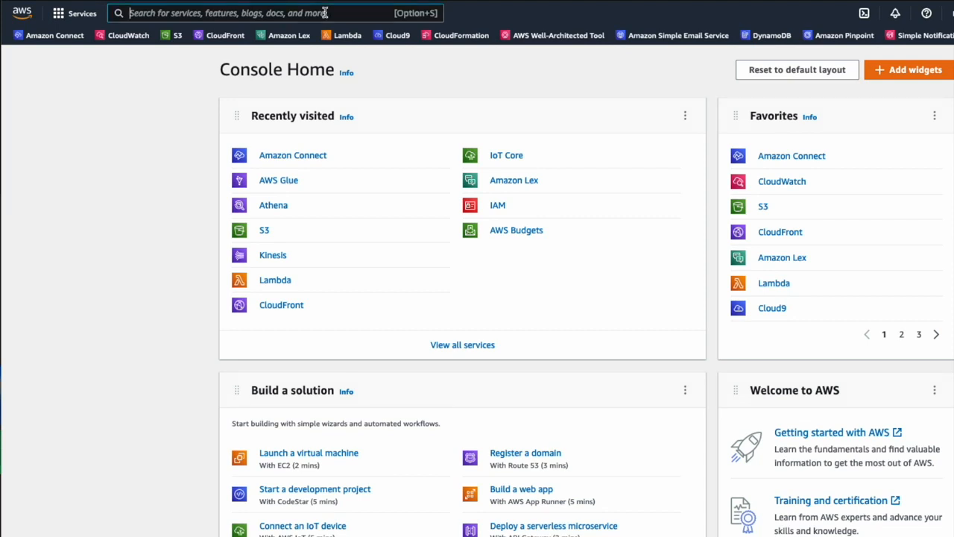
# Search the console for 'amazon connect' and launch the Amazon Connect service.
pyautogui.write('amazon connect')
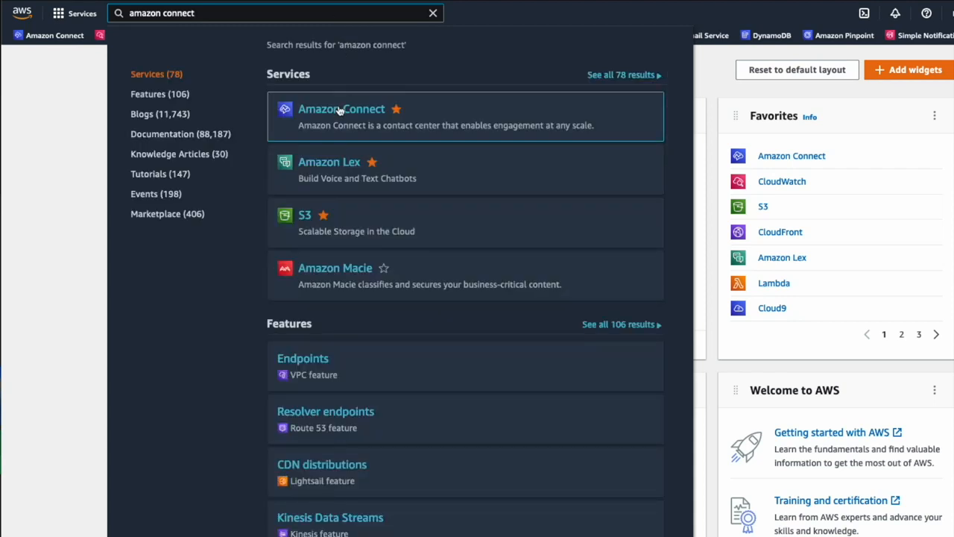
pyautogui.click(340, 109)
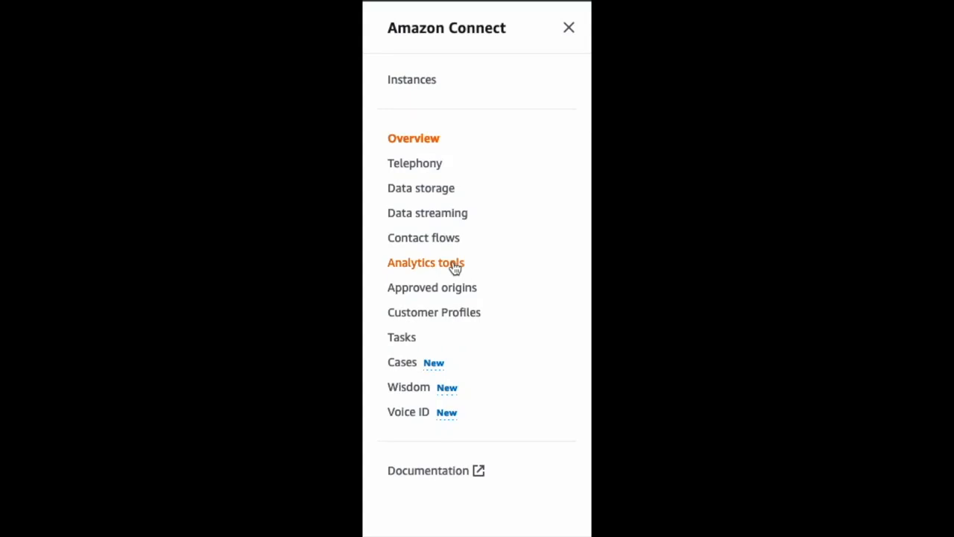
# Select the contact center instance to reach its dashboard.
pyautogui.click(426, 262)
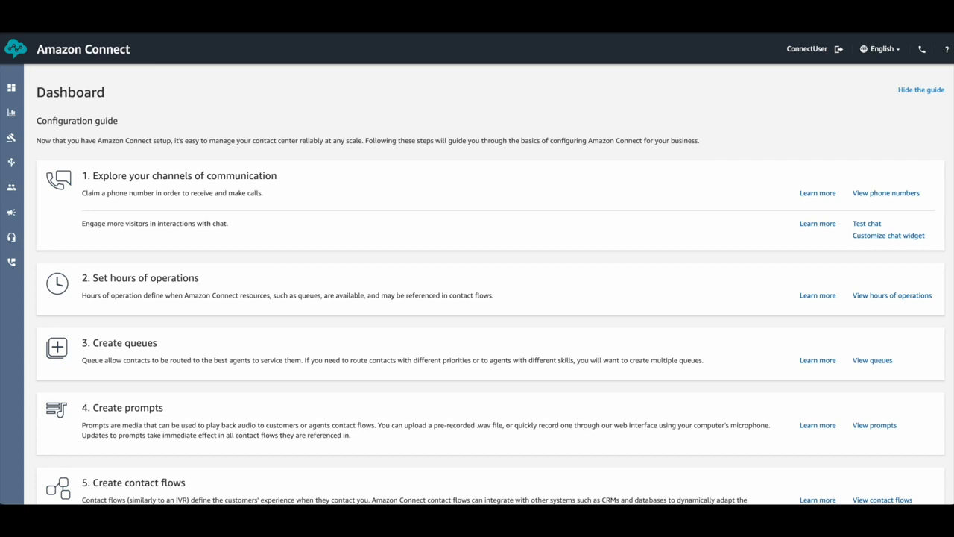
# Go to Routing > Contact flows to list the flows.
pyautogui.click(10, 162)
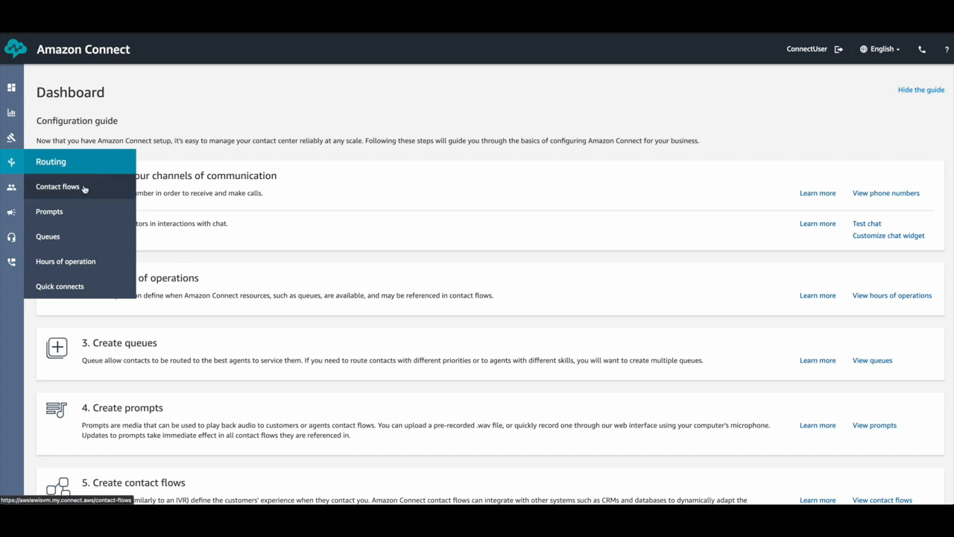
pyautogui.click(57, 186)
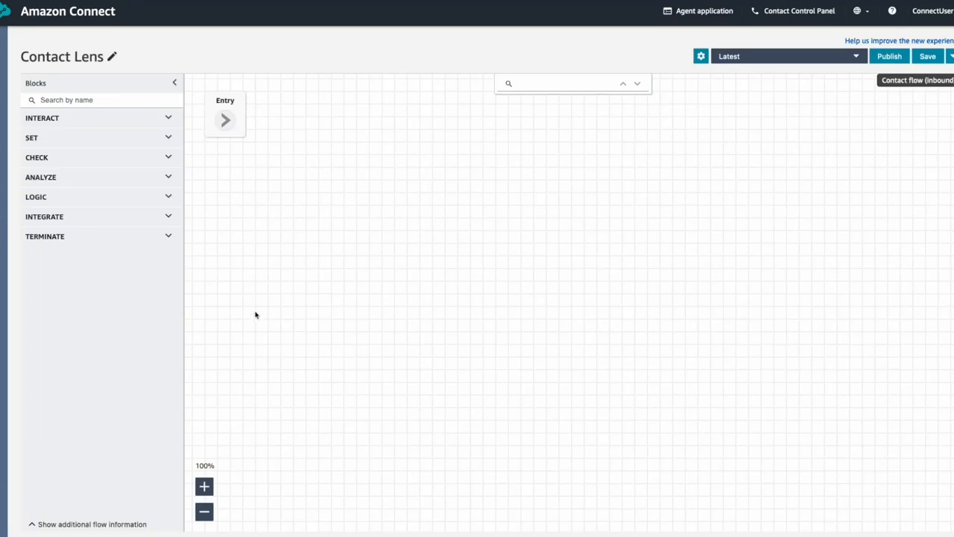
pyautogui.moveTo(174, 187)
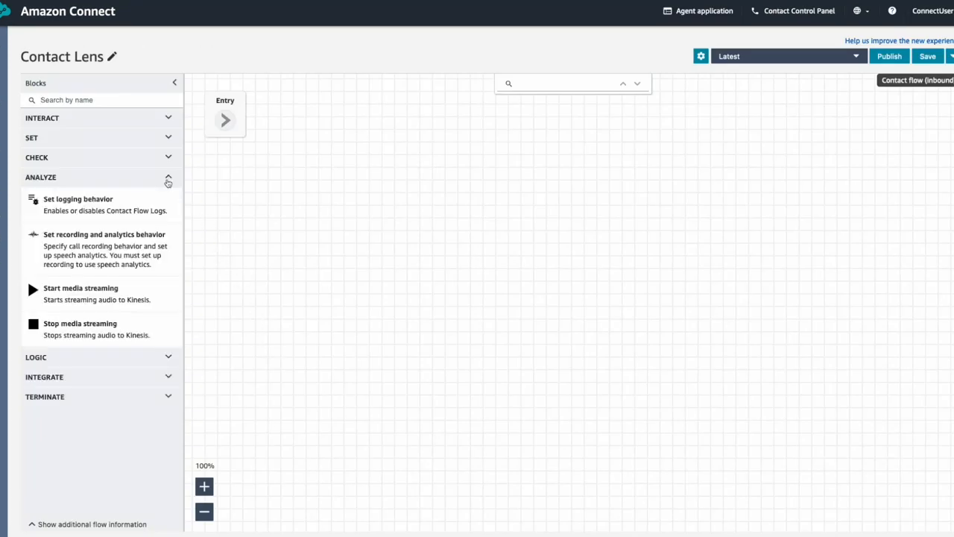
pyautogui.moveTo(141, 235)
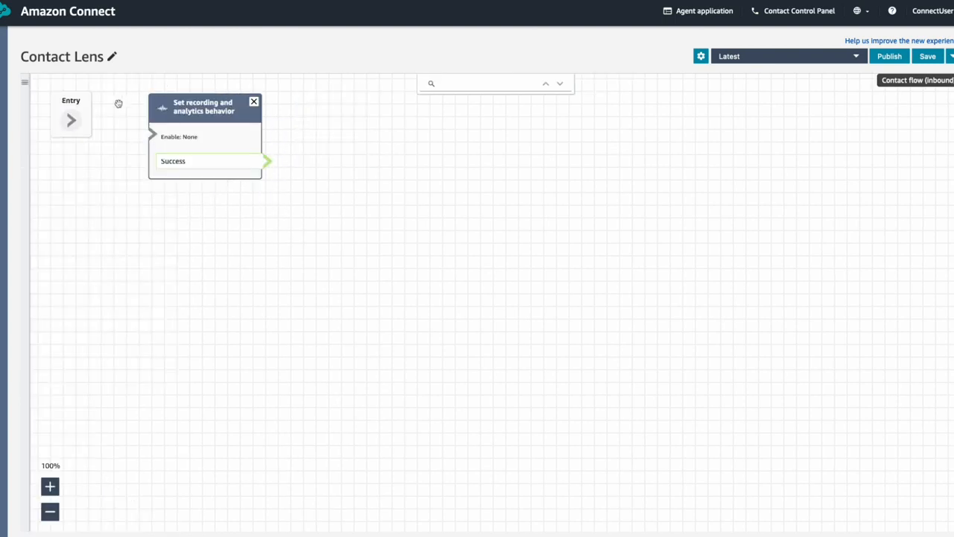
# Connect the Entry point to the Set recording and analytics behavior block.
pyautogui.moveTo(70, 120); pyautogui.dragTo(153, 135)
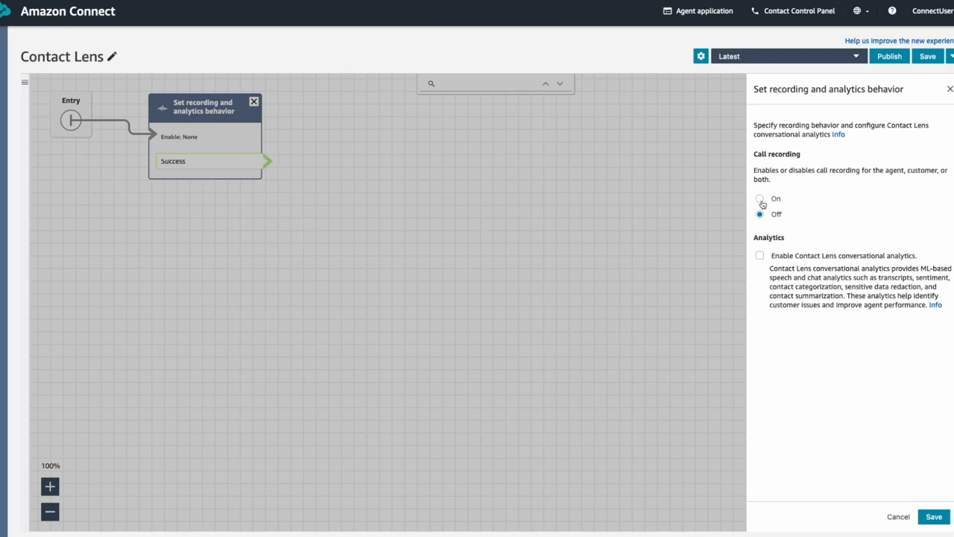
# Set call recording On for agent and customer and enable Contact Lens conversational analytics.
pyautogui.click(760, 199)
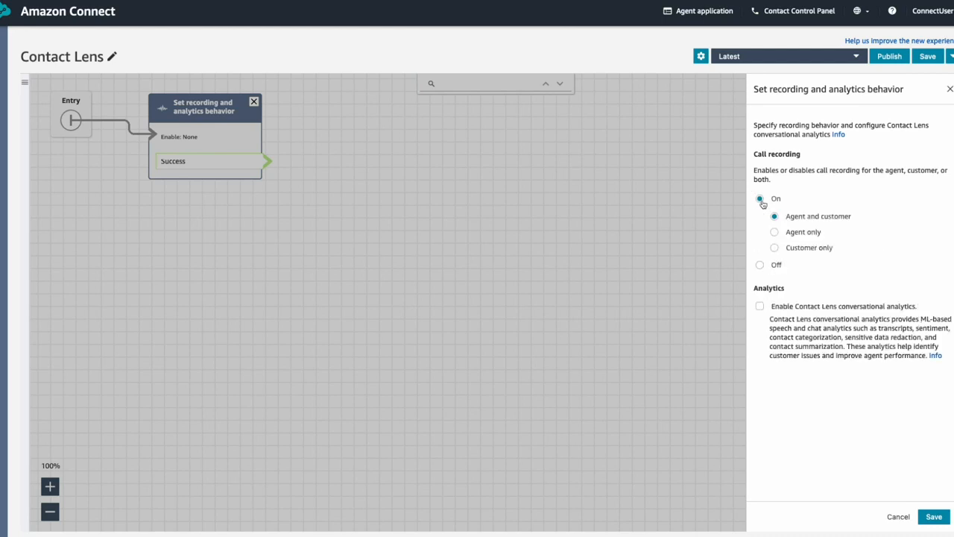
pyautogui.click(760, 199)
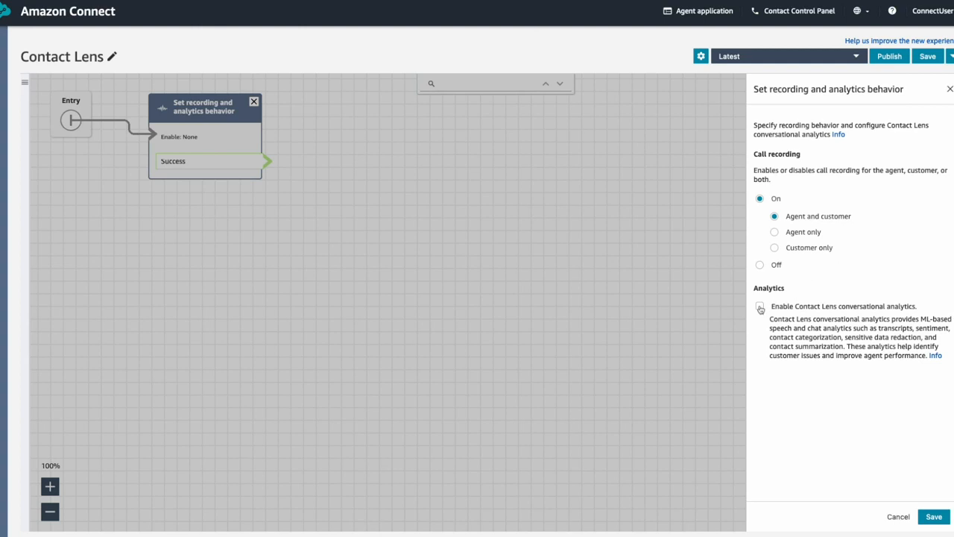
pyautogui.click(760, 306)
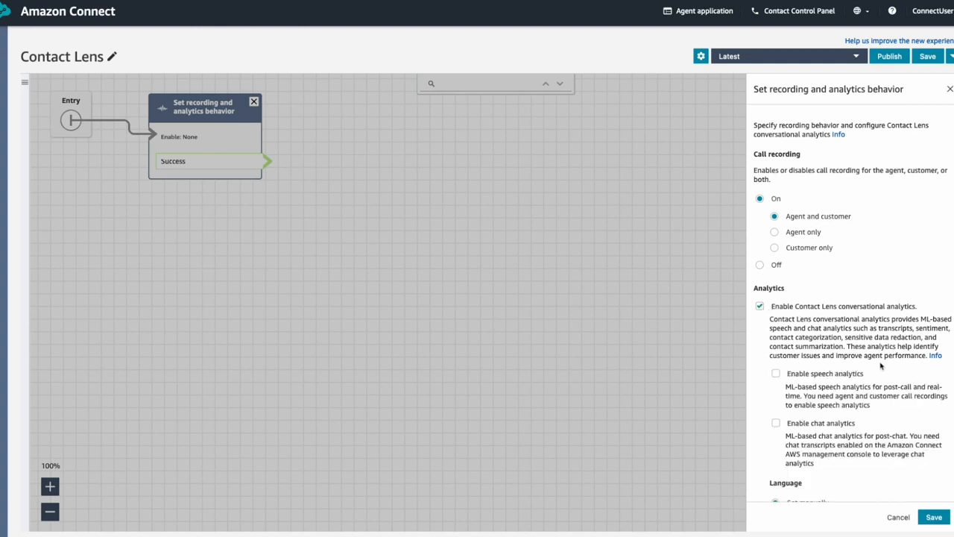
pyautogui.scroll(-3)
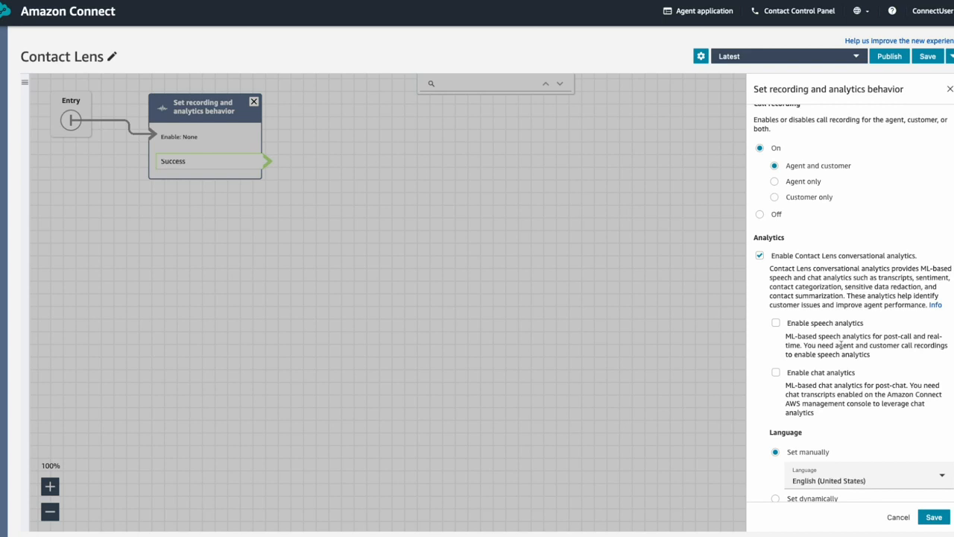
pyautogui.moveTo(808, 372)
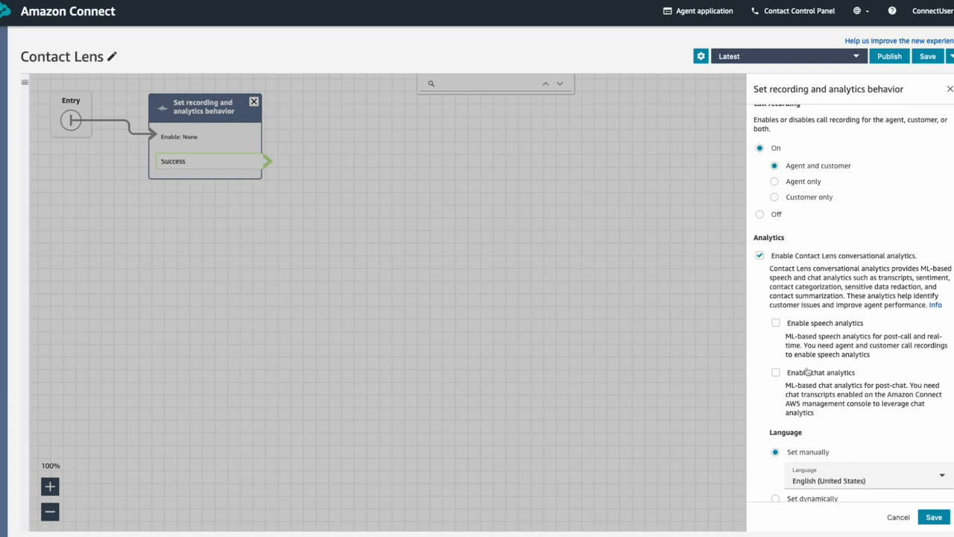
pyautogui.moveTo(863, 380)
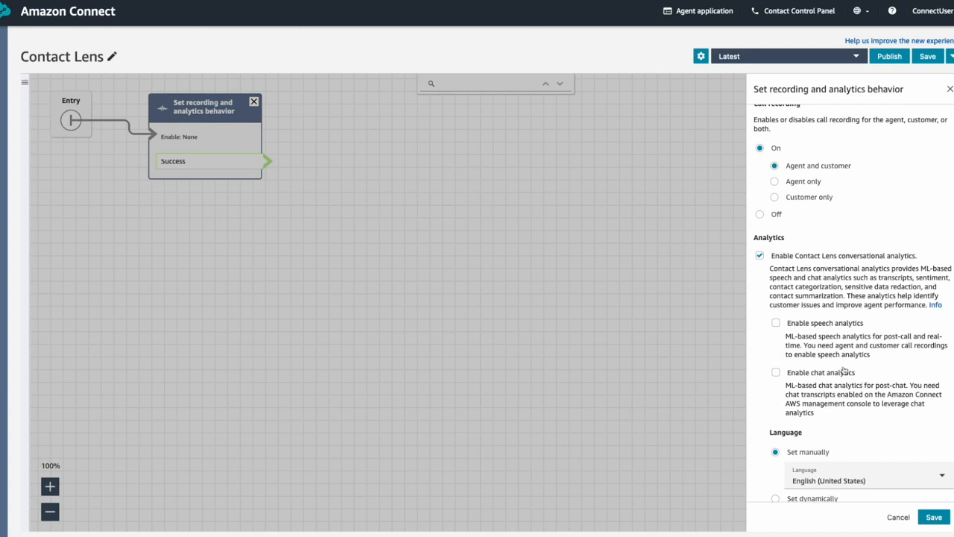
# Tick Enable speech analytics (post-call) and Enable chat analytics.
pyautogui.click(776, 323)
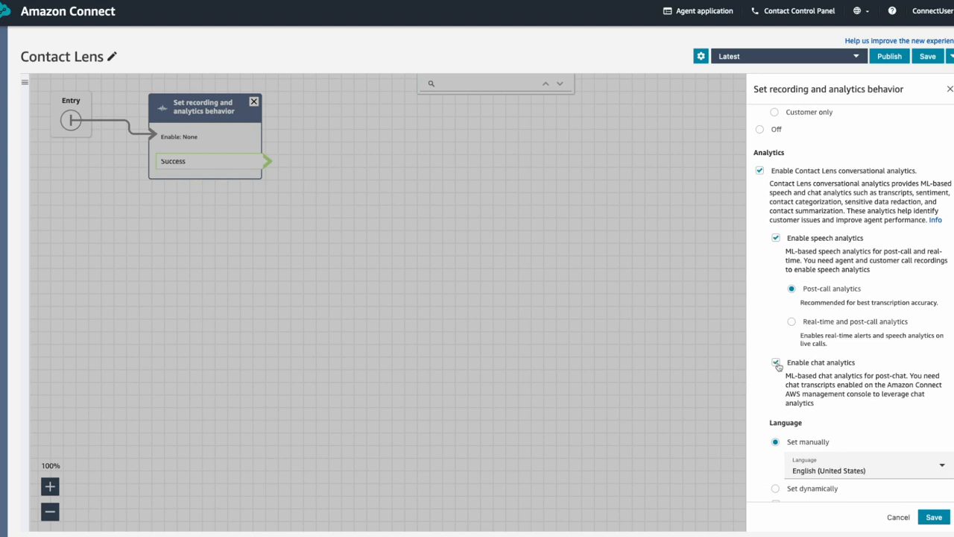
pyautogui.click(775, 362)
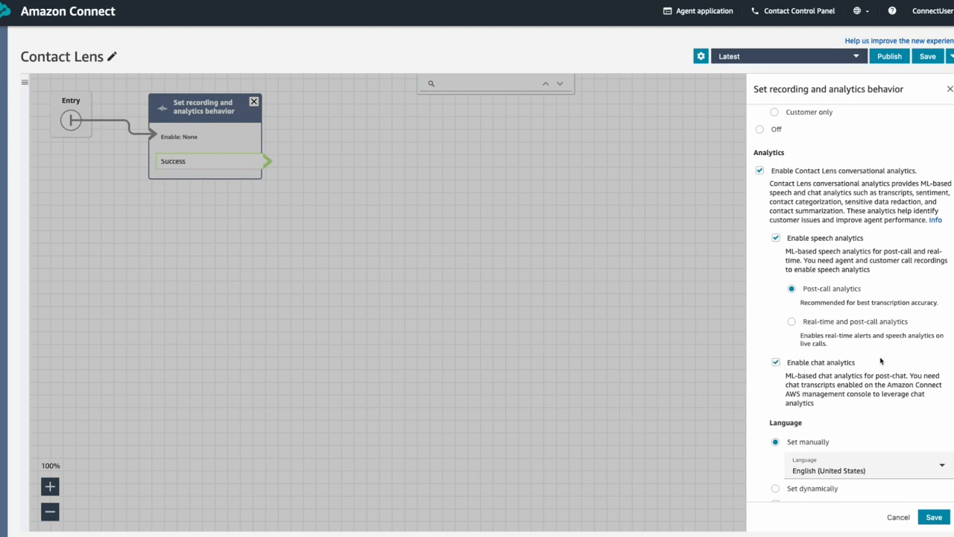
pyautogui.moveTo(799, 299)
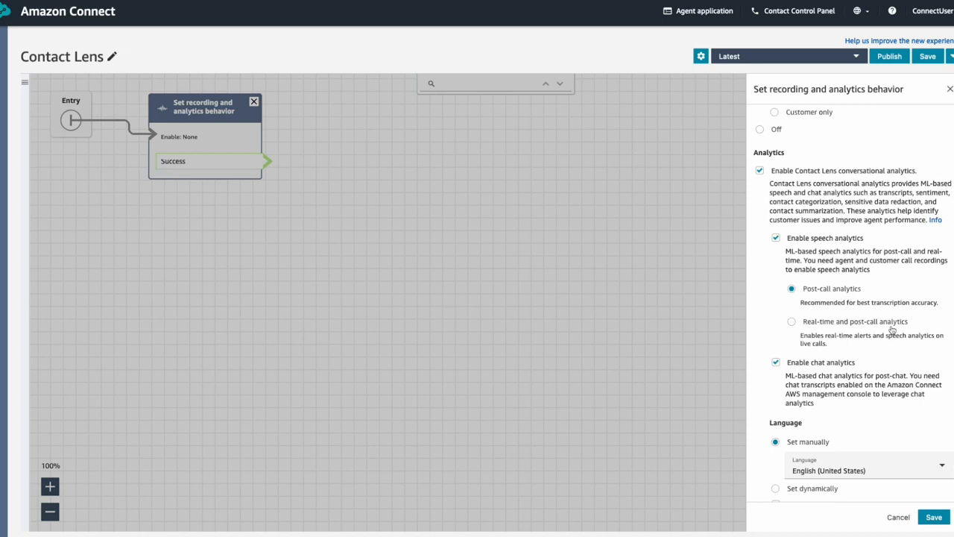
pyautogui.scroll(-3)
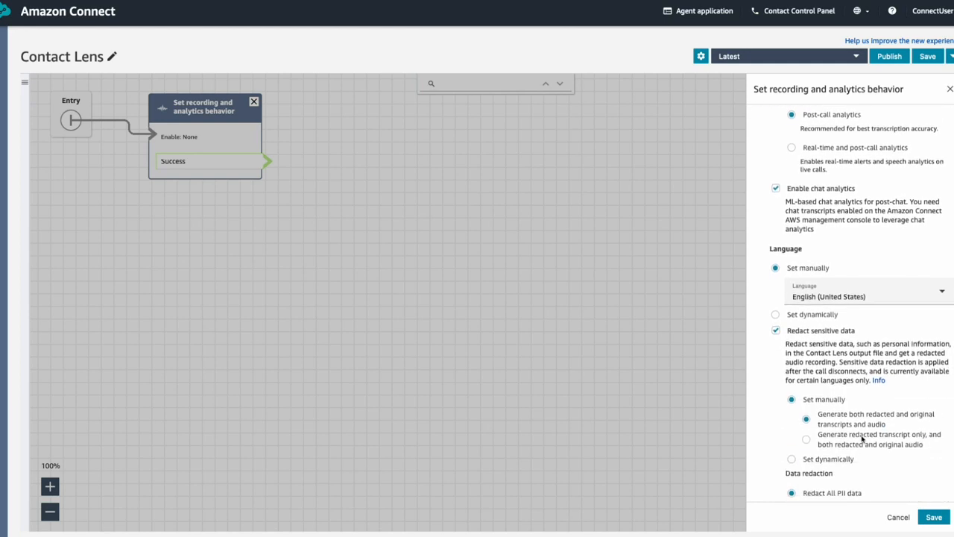
# Choose 'Generate redacted transcript only, and both redacted and original audio', then save the block.
pyautogui.scroll(-3)
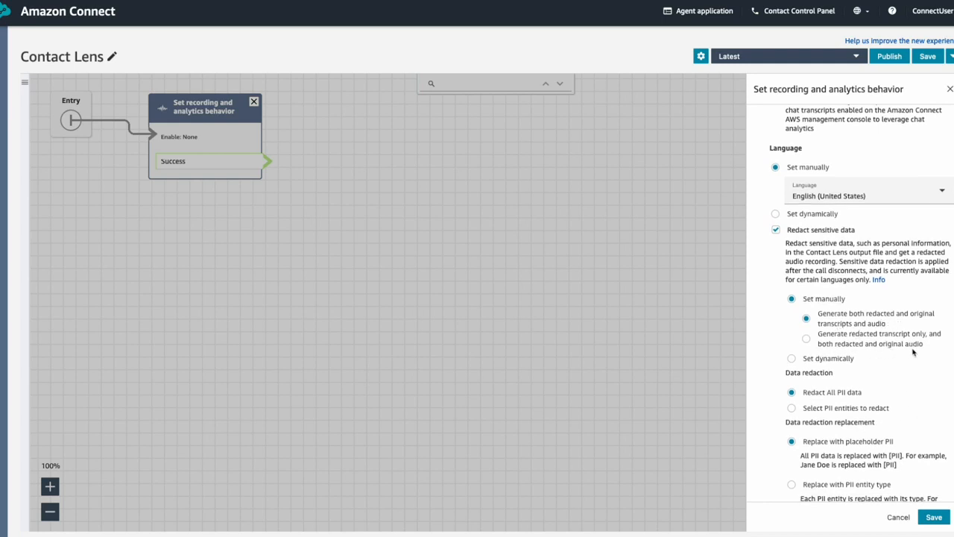
pyautogui.click(804, 338)
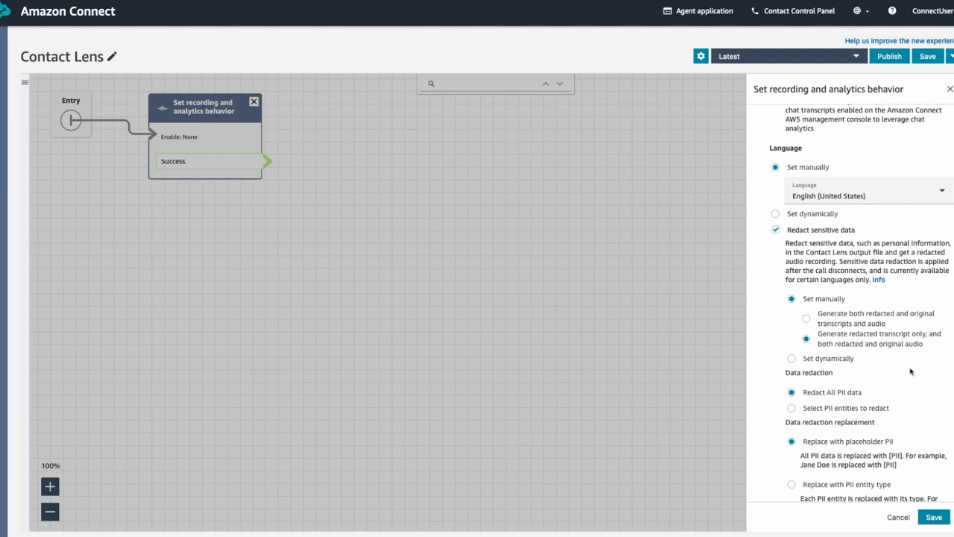
pyautogui.scroll(-3)
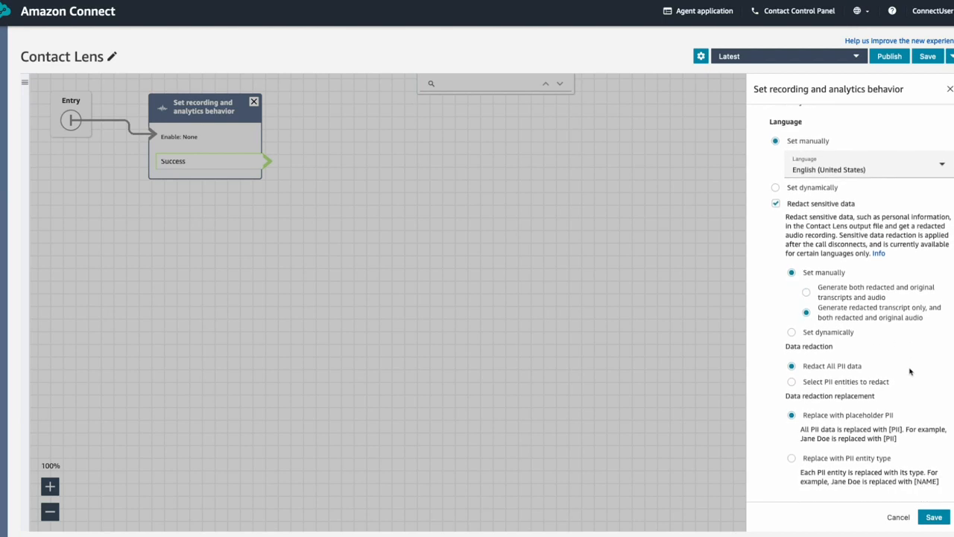
pyautogui.moveTo(808, 390)
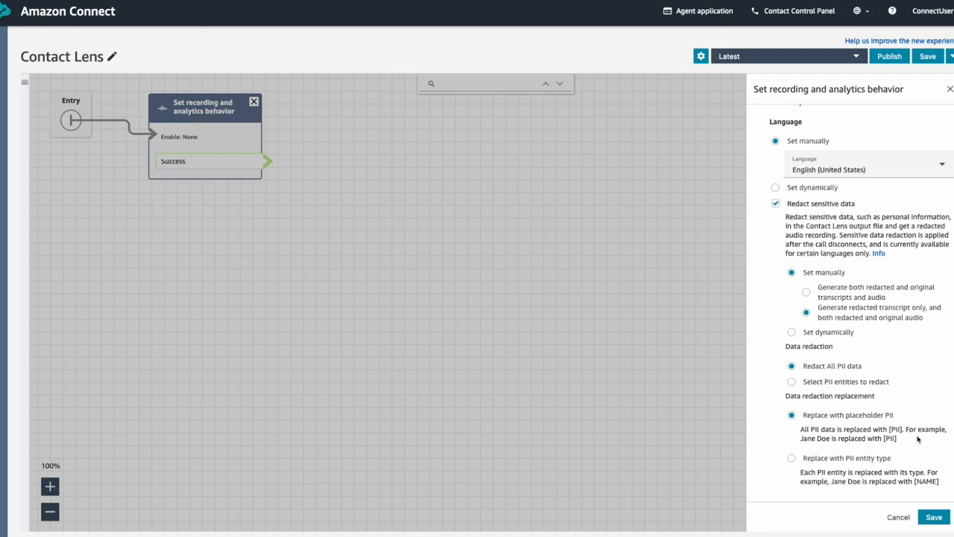
pyautogui.moveTo(921, 460)
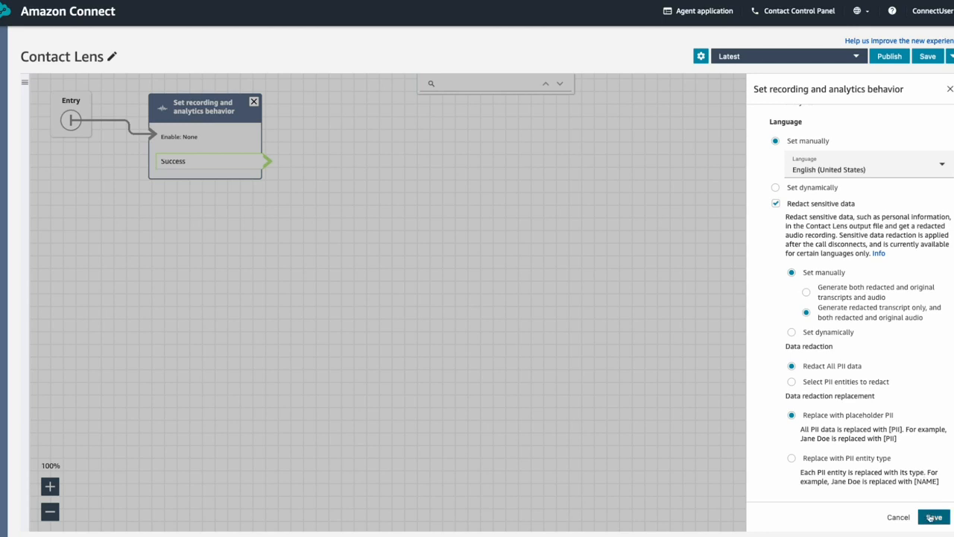
pyautogui.click(933, 517)
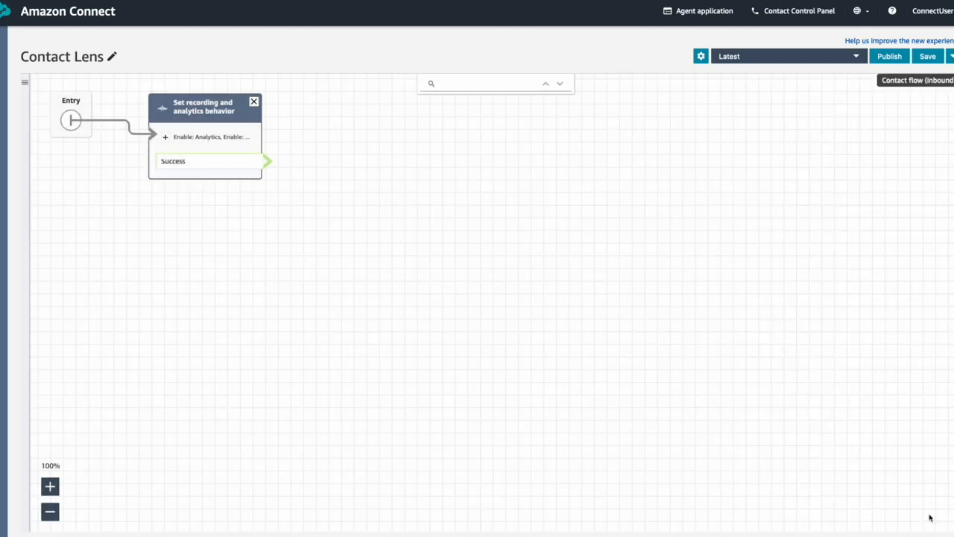